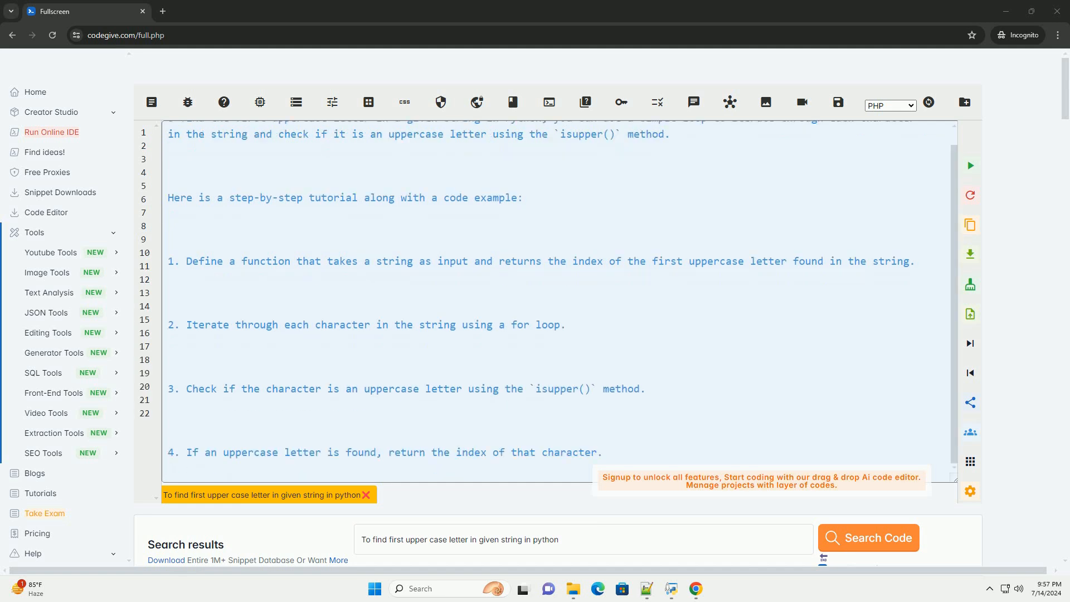
{"action": "scroll", "scroll_direction": "down", "scroll_amount": 3}
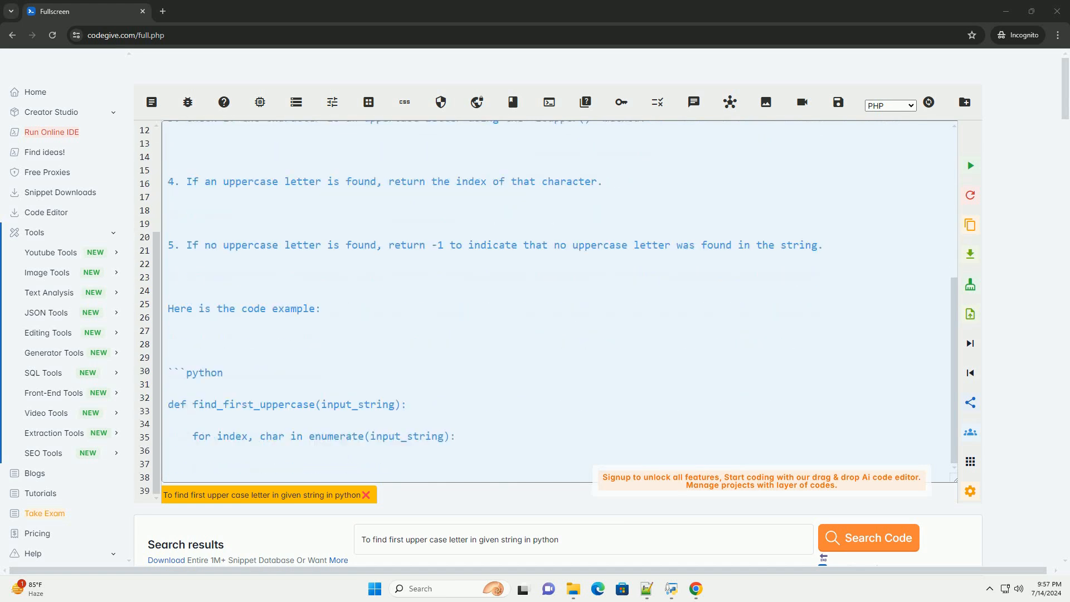
{"action": "scroll", "scroll_direction": "down", "scroll_amount": 3}
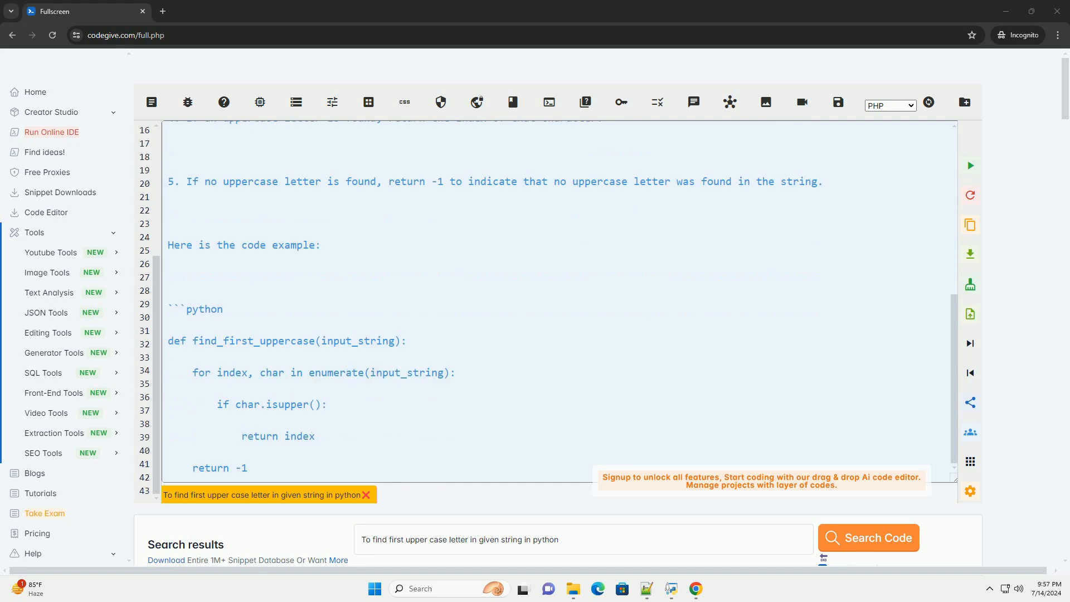
{"action": "scroll", "scroll_direction": "down", "scroll_amount": 3}
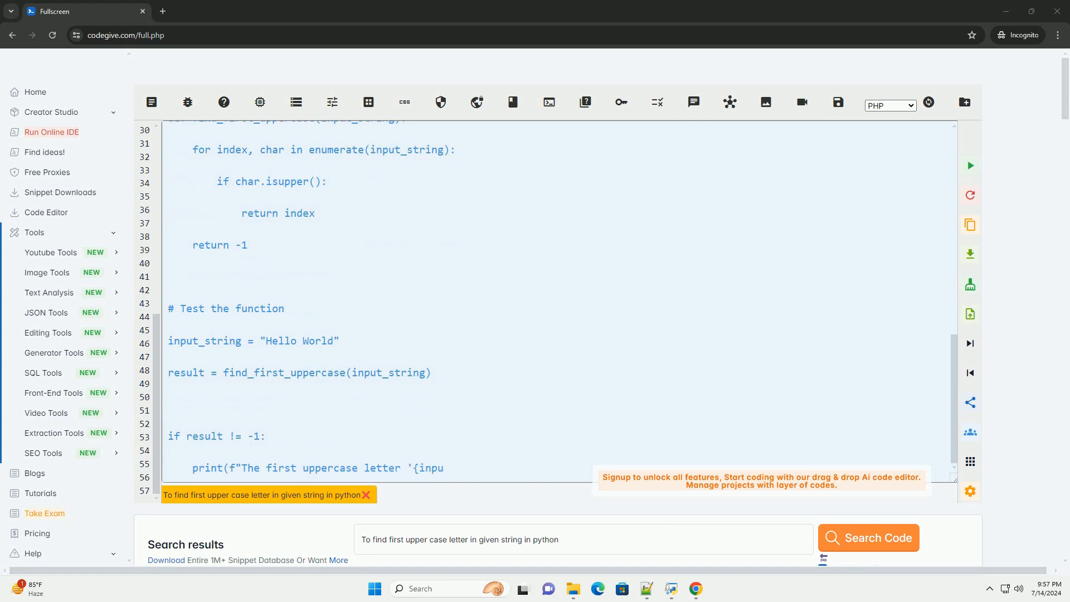
{"action": "scroll", "scroll_direction": "down", "scroll_amount": 3}
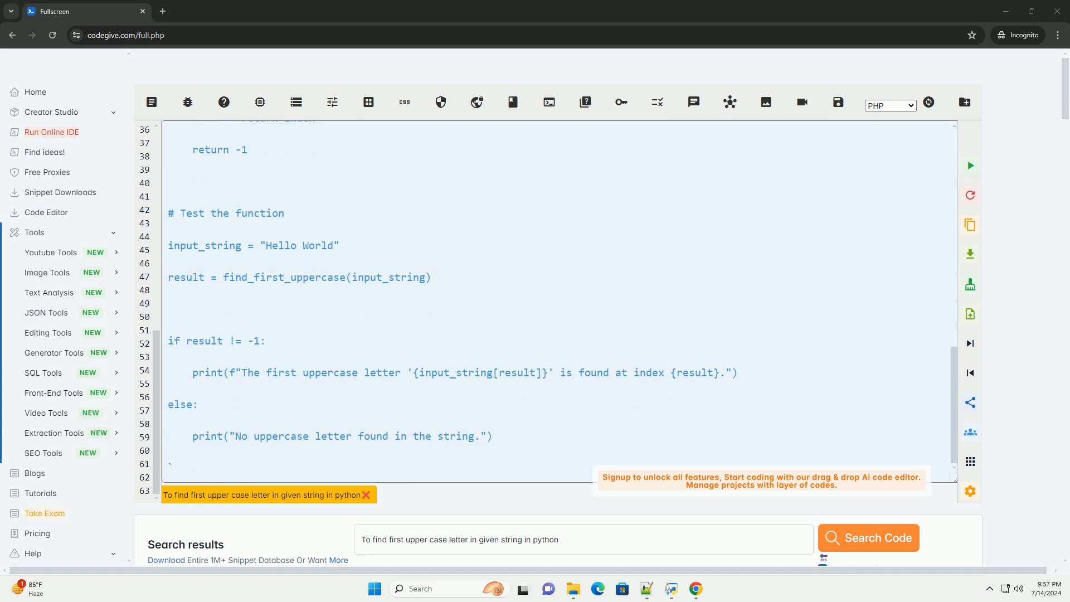
{"action": "scroll", "scroll_direction": "down", "scroll_amount": 3}
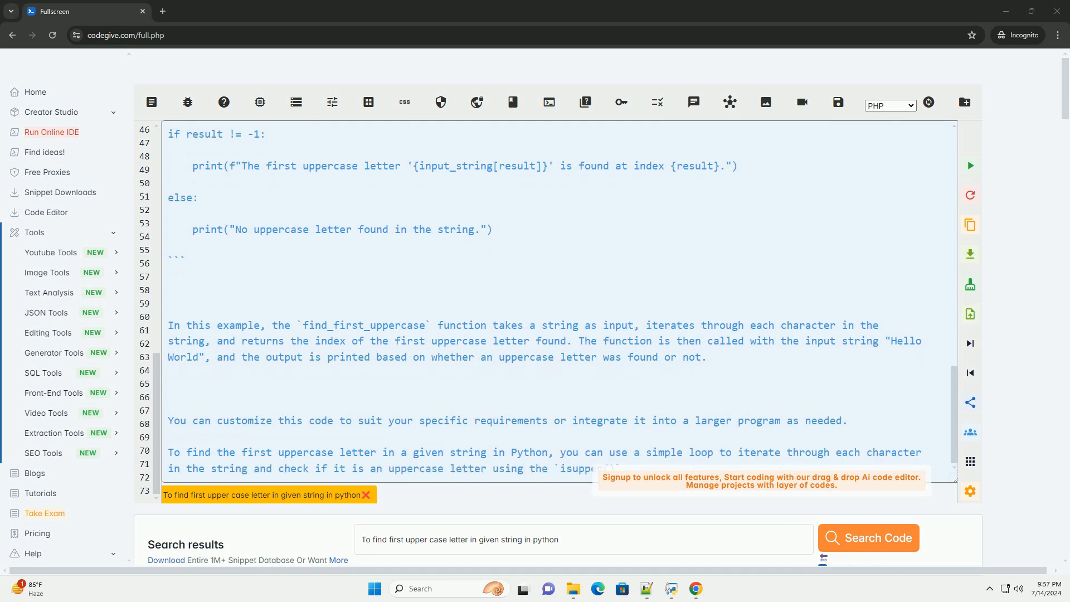
{"action": "scroll", "scroll_direction": "down", "scroll_amount": 3}
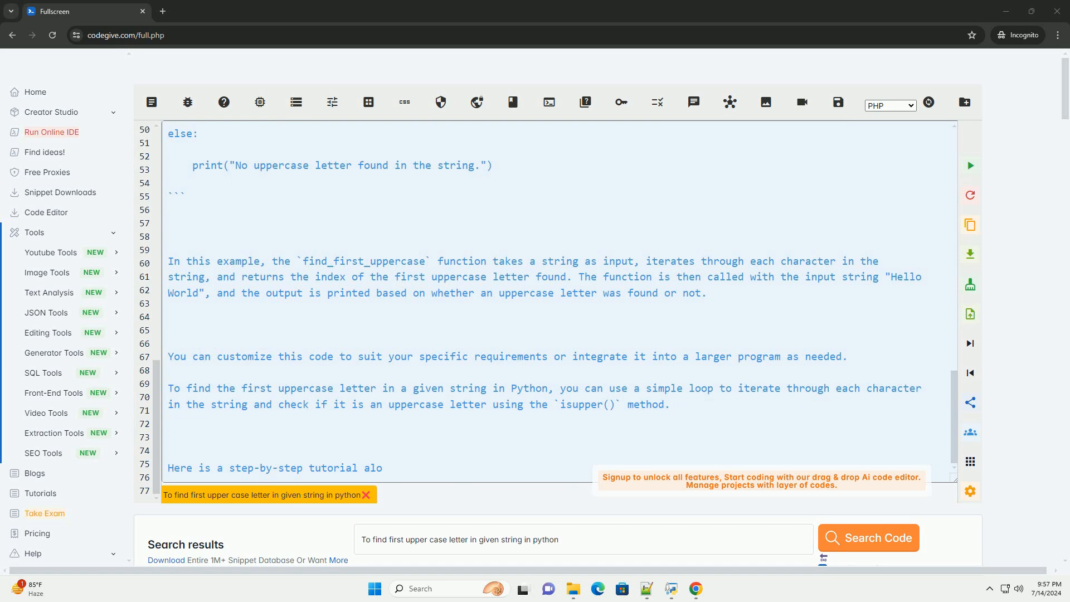
{"action": "scroll", "scroll_direction": "down", "scroll_amount": 3}
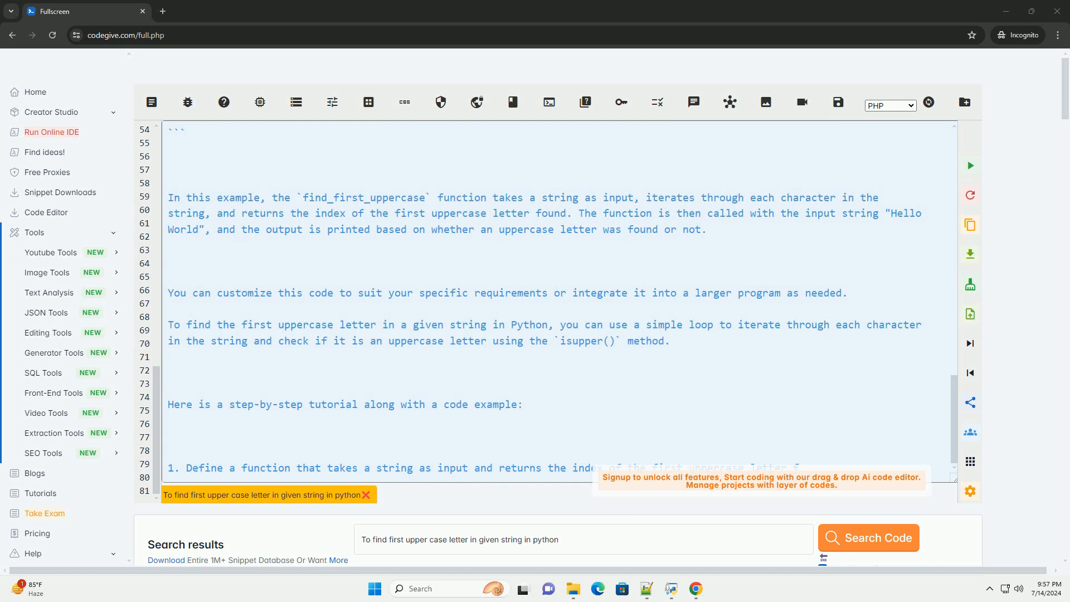
{"action": "scroll", "scroll_direction": "down", "scroll_amount": 3}
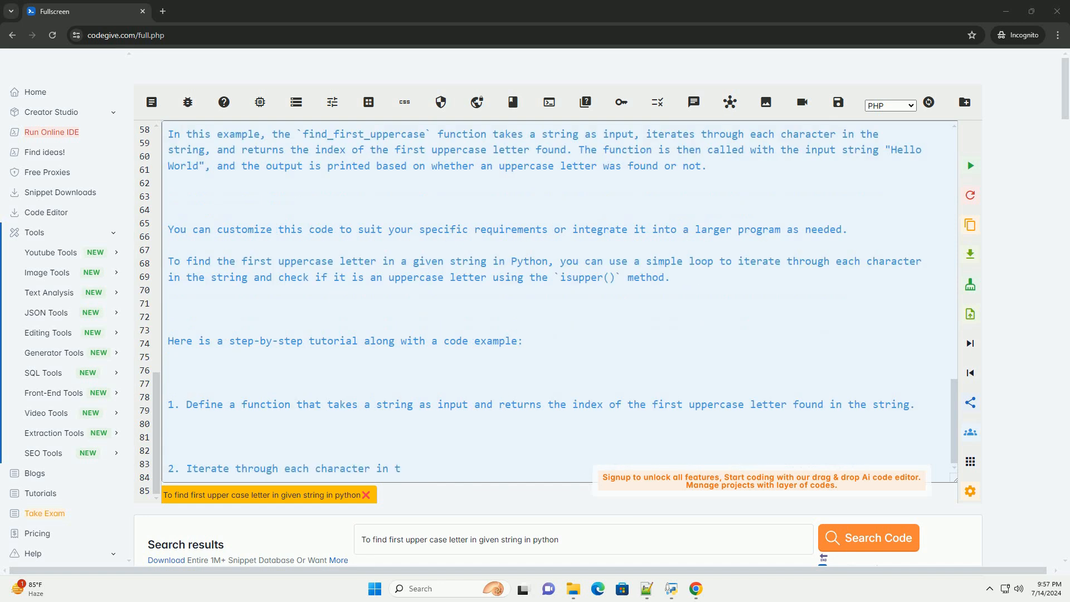
{"action": "scroll", "scroll_direction": "down", "scroll_amount": 3}
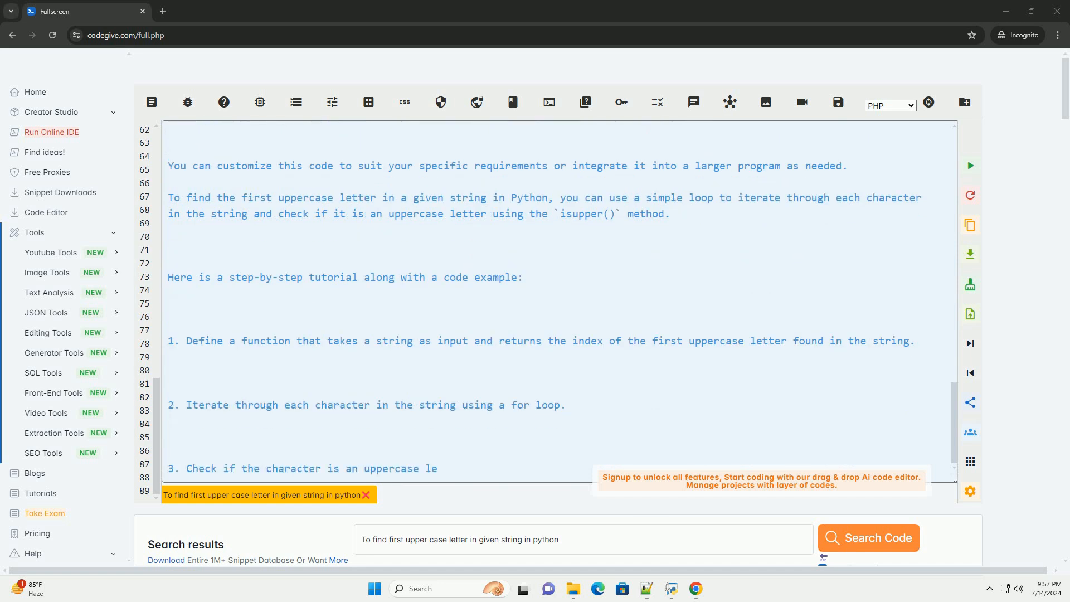
{"action": "scroll", "scroll_direction": "down", "scroll_amount": 3}
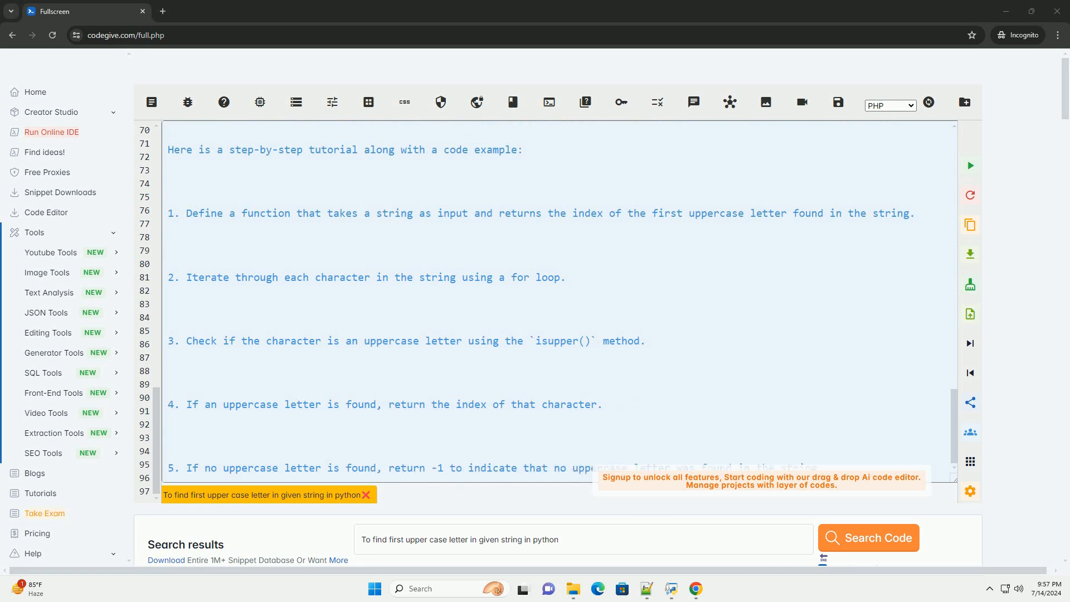
{"action": "scroll", "scroll_direction": "down", "scroll_amount": 3}
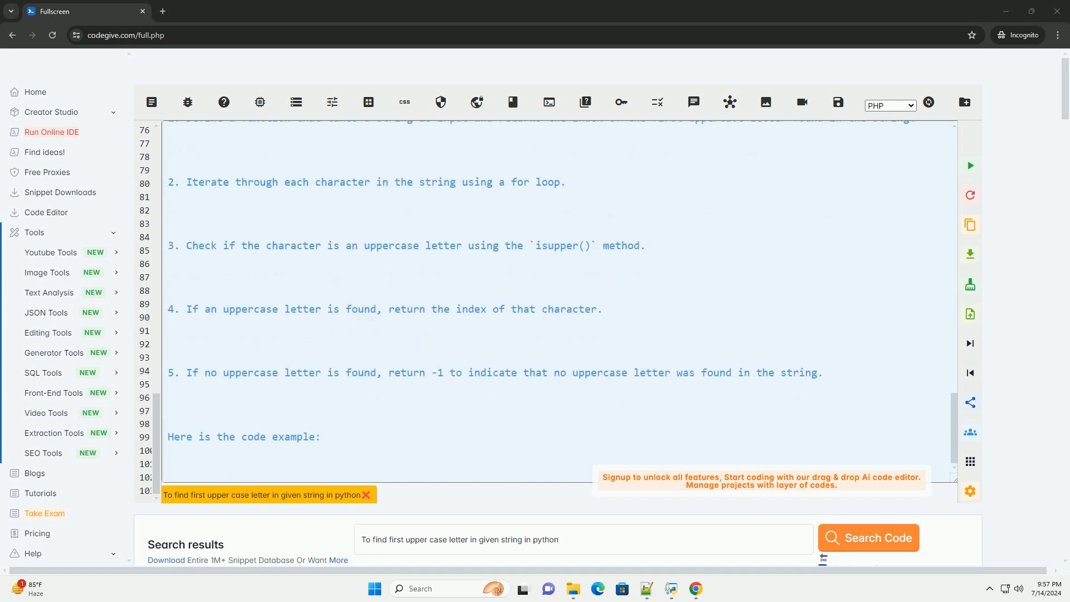